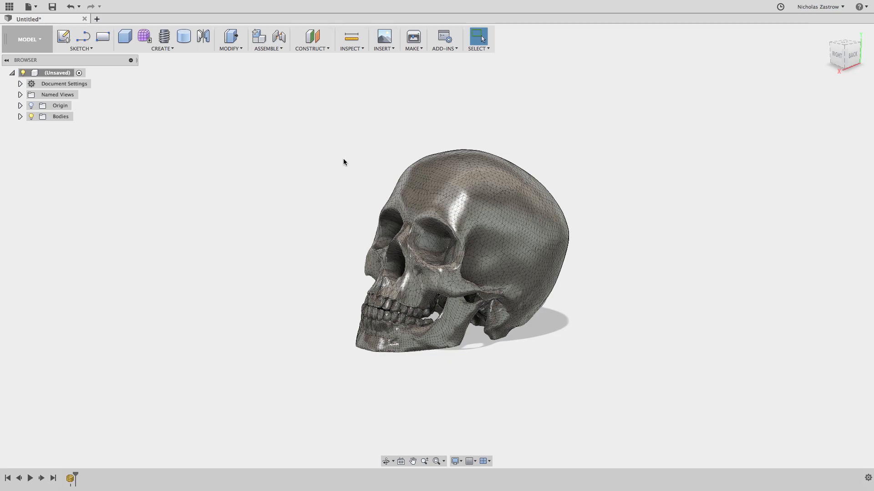
Create a new CAM setup for the skull and go to its stock settings.
{"action": "left_click", "coordinate": [28, 39]}
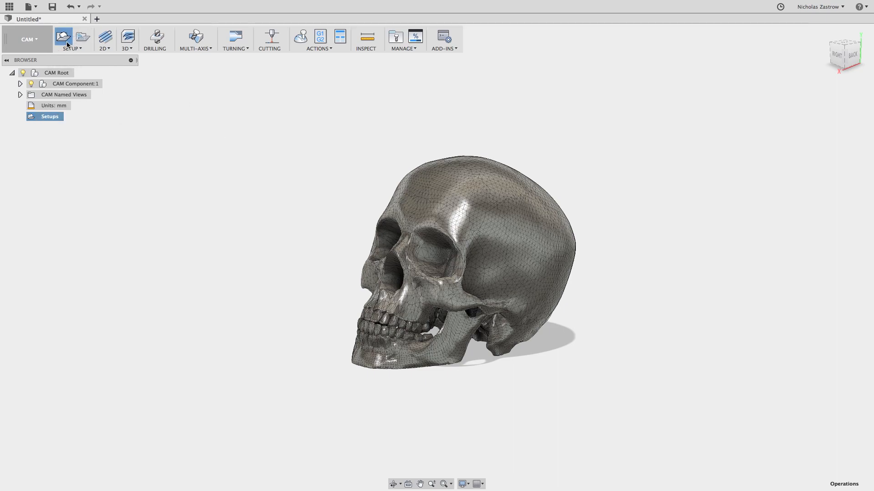
{"action": "left_click", "coordinate": [63, 37]}
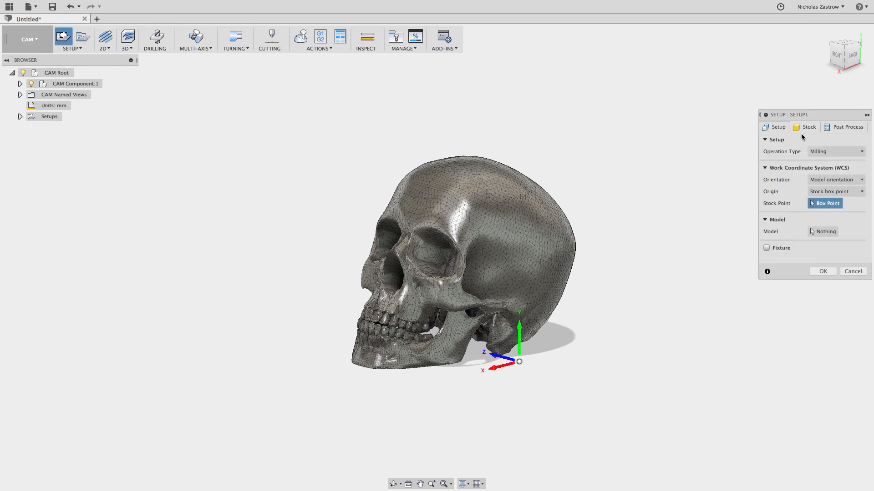
{"action": "left_click", "coordinate": [826, 231]}
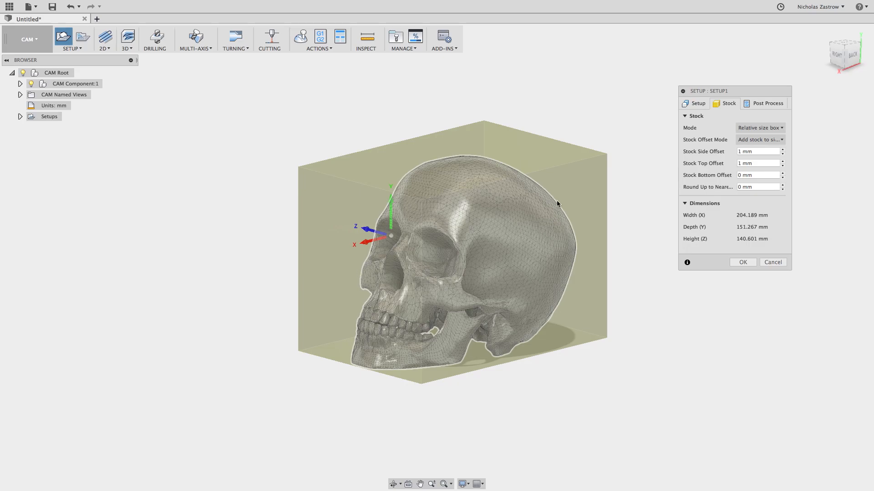
{"action": "mouse_move", "coordinate": [481, 217]}
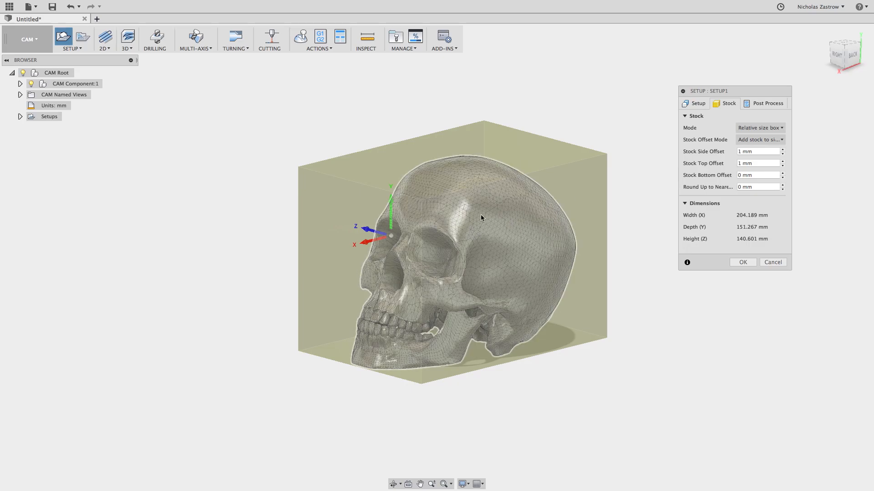
Make the stock a fixed size box, no rounding, offset from model top, height 75 mm.
{"action": "left_click", "coordinate": [759, 127]}
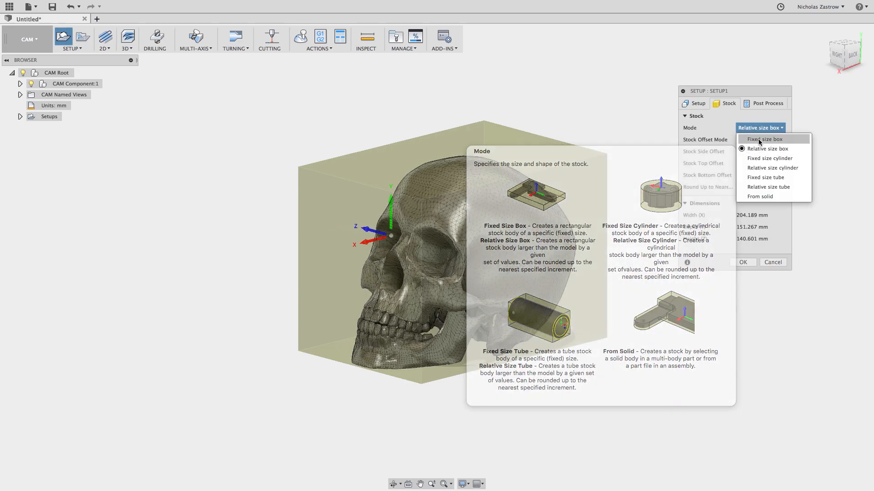
{"action": "left_click", "coordinate": [764, 138]}
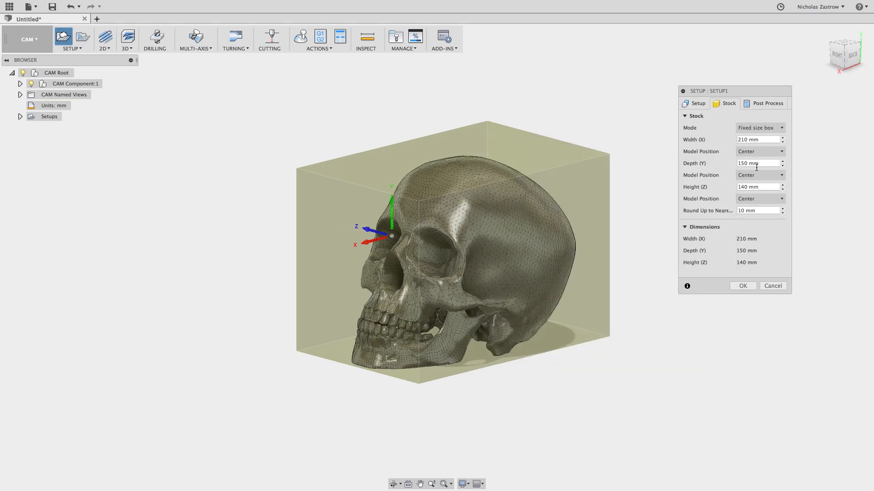
{"action": "left_click", "coordinate": [759, 210]}
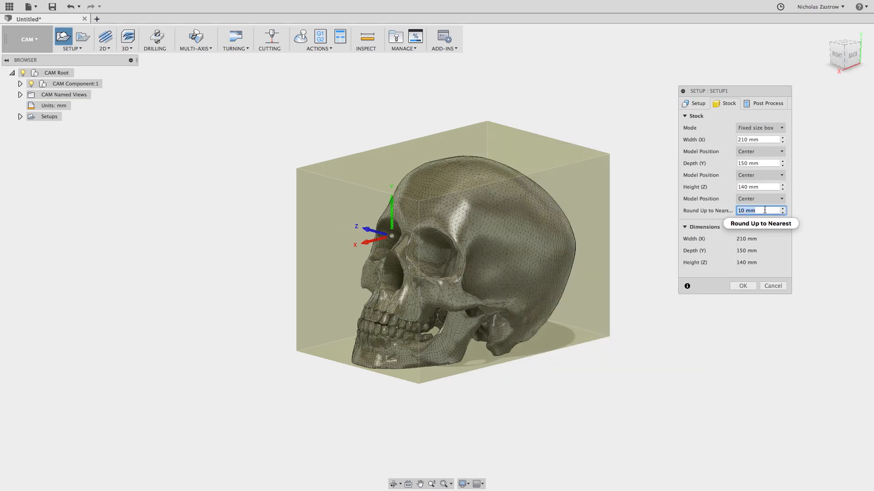
{"action": "left_click", "coordinate": [759, 200]}
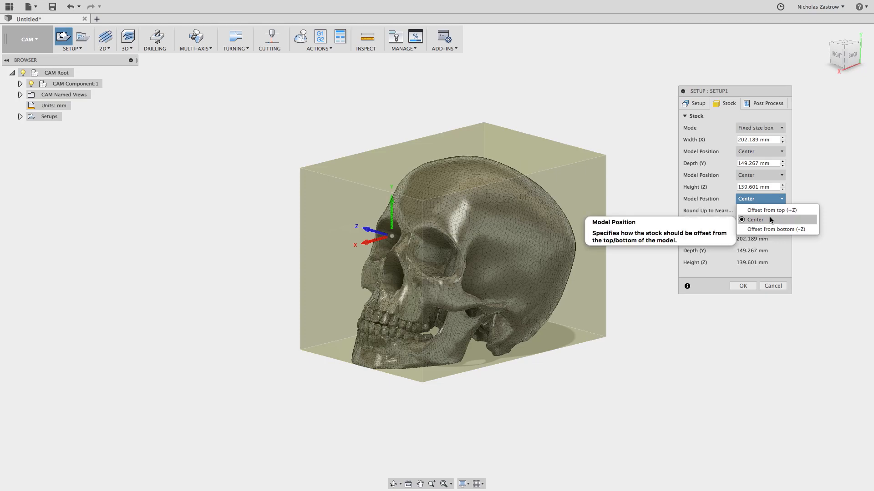
{"action": "left_click", "coordinate": [772, 211]}
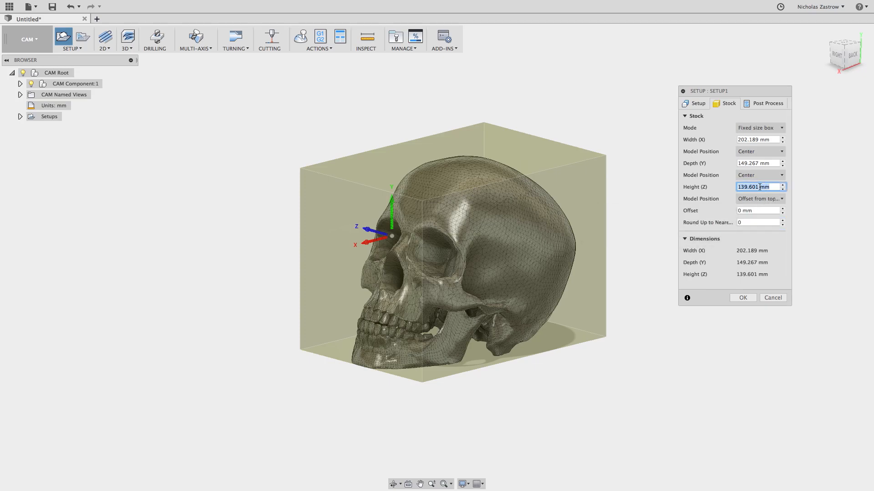
{"action": "type", "text": "75"}
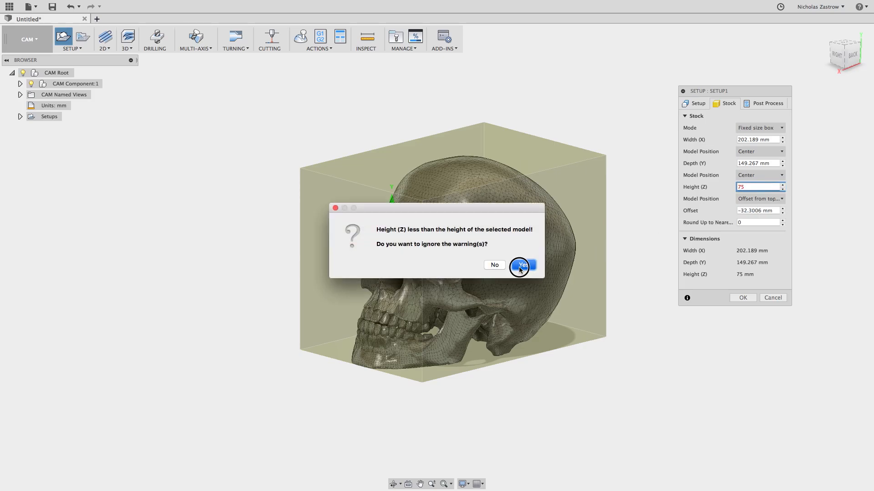
Accept the shorter stock, then orient Setup1 from a chosen Z and X axis on the model.
{"action": "left_click", "coordinate": [521, 264]}
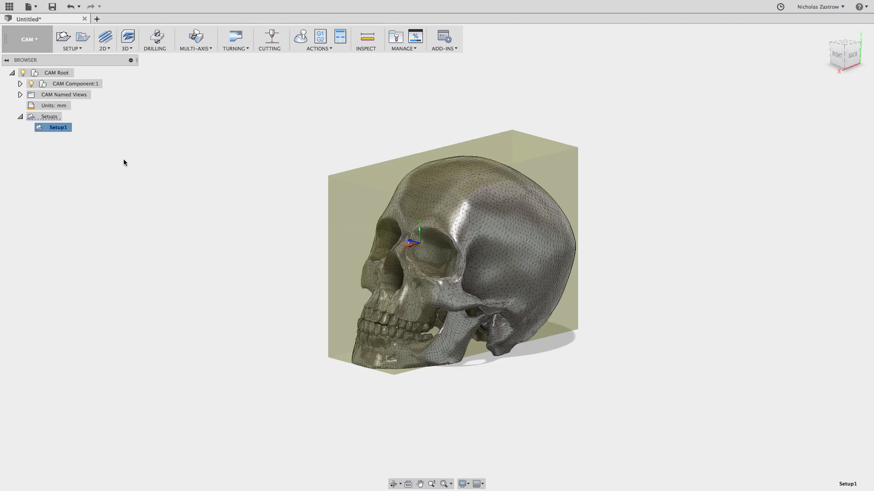
{"action": "mouse_move", "coordinate": [318, 266]}
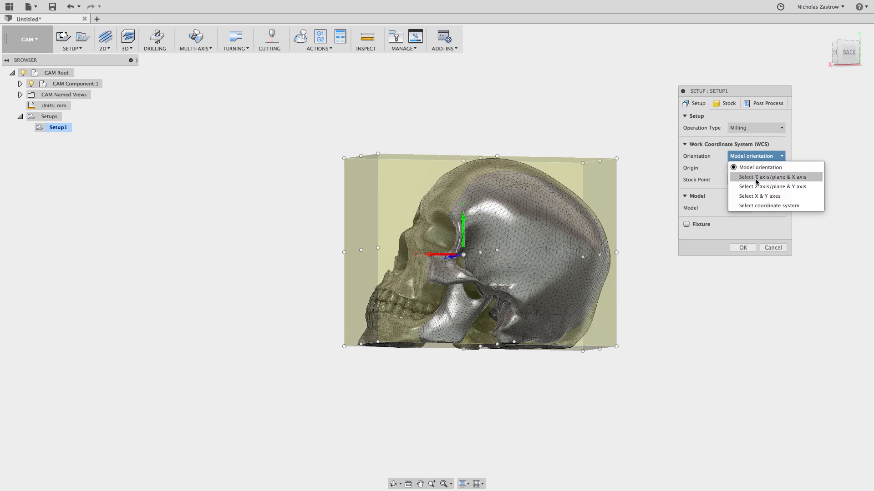
{"action": "left_click", "coordinate": [772, 177]}
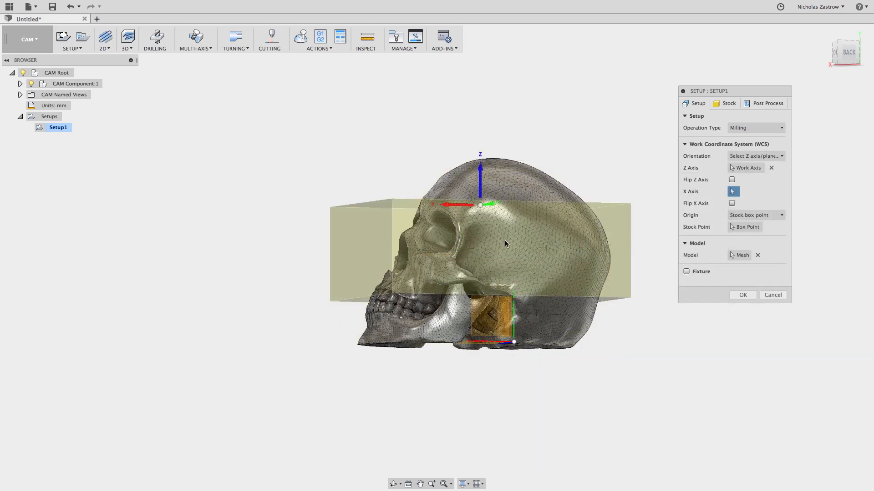
{"action": "left_click", "coordinate": [728, 102]}
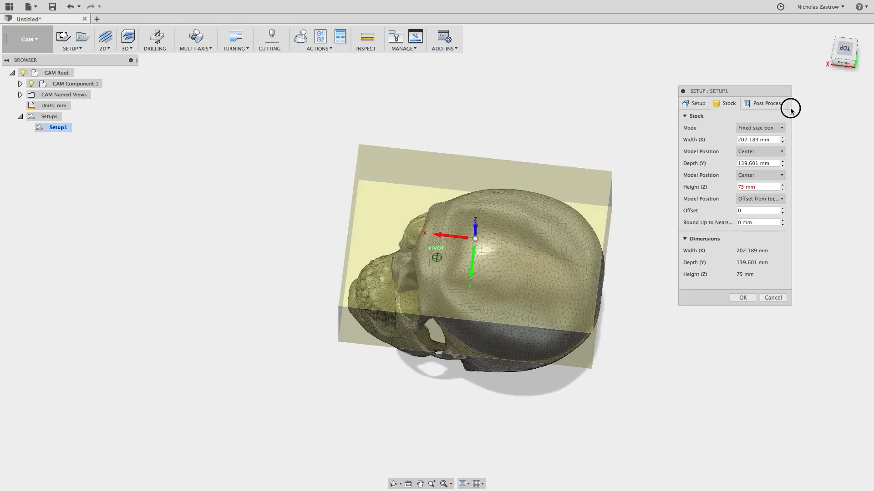
{"action": "left_click", "coordinate": [844, 52]}
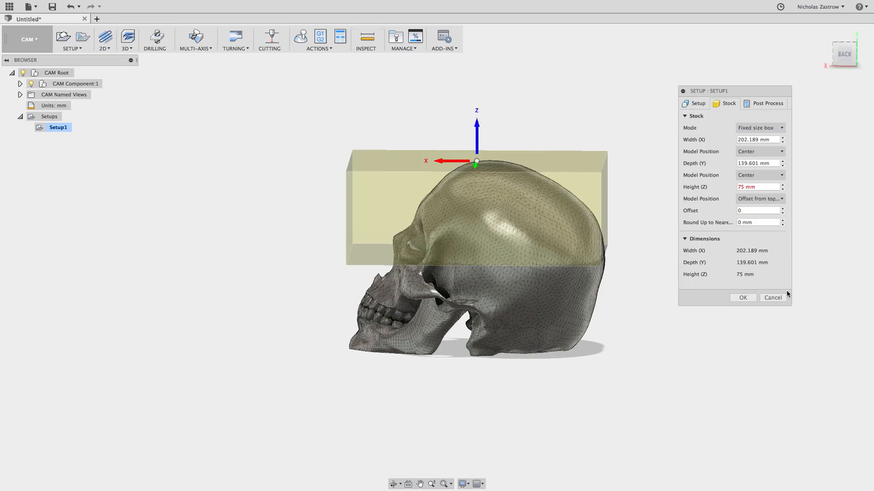
Re-edit Setup1's stock and raise its height to 120 mm.
{"action": "left_click", "coordinate": [28, 39]}
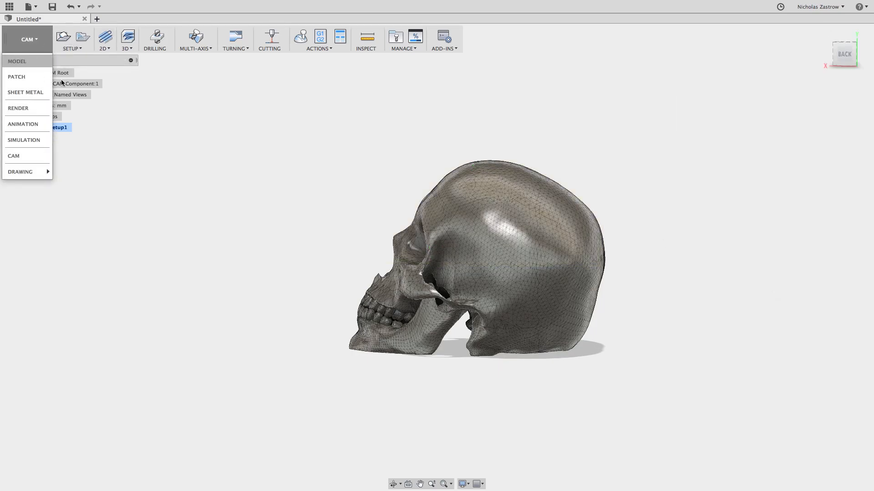
{"action": "left_click", "coordinate": [16, 61]}
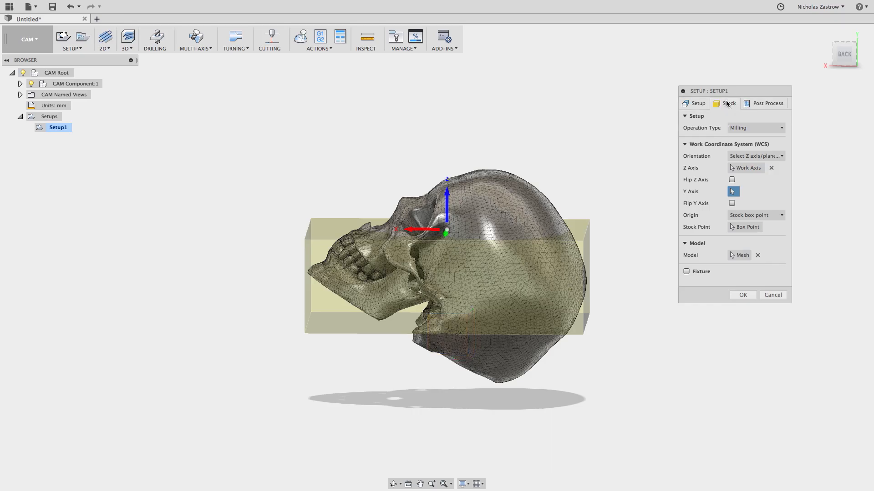
{"action": "left_click", "coordinate": [728, 103]}
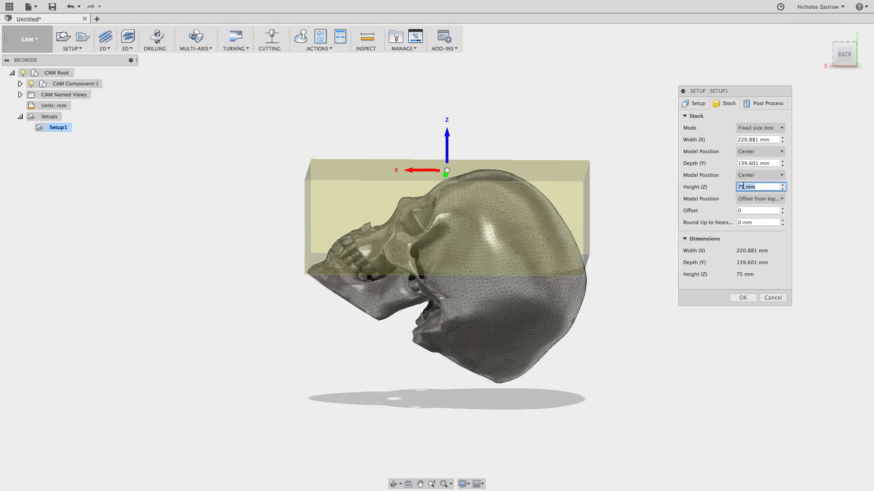
{"action": "type", "text": "120"}
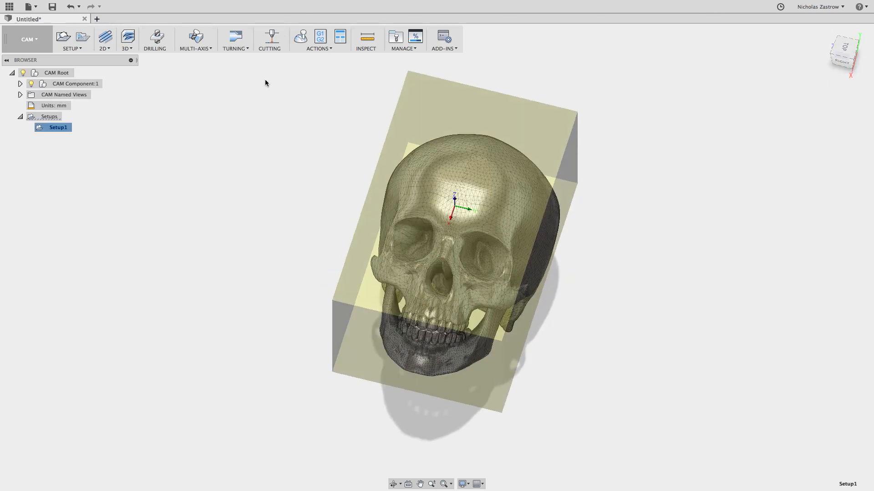
Start a 3D Adaptive Clearing toolpath with a tool from the sample libraries.
{"action": "left_click", "coordinate": [128, 39]}
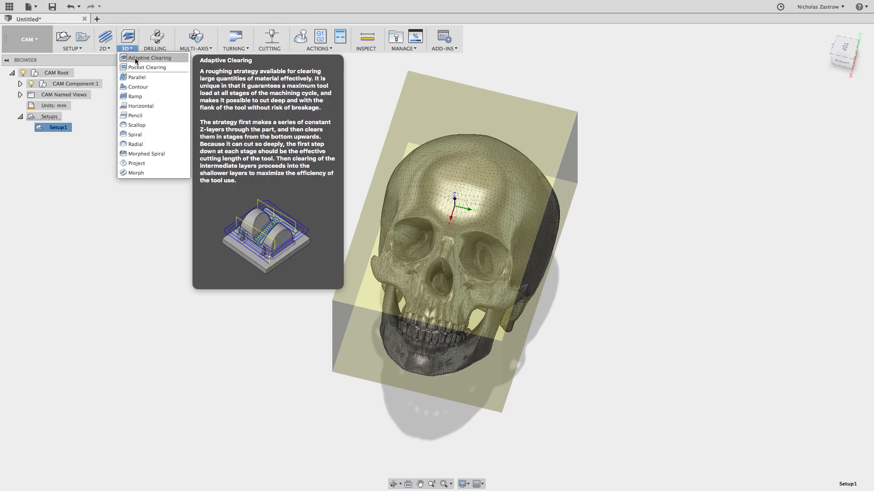
{"action": "left_click", "coordinate": [148, 58]}
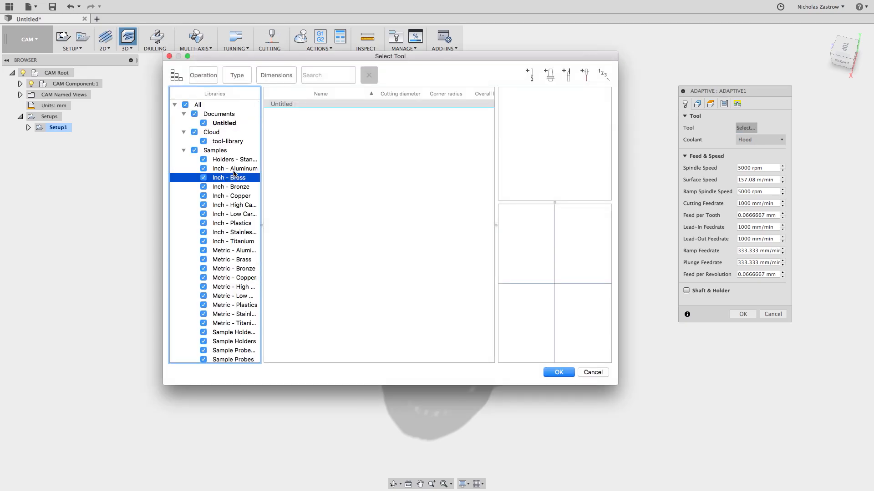
{"action": "left_click", "coordinate": [235, 168]}
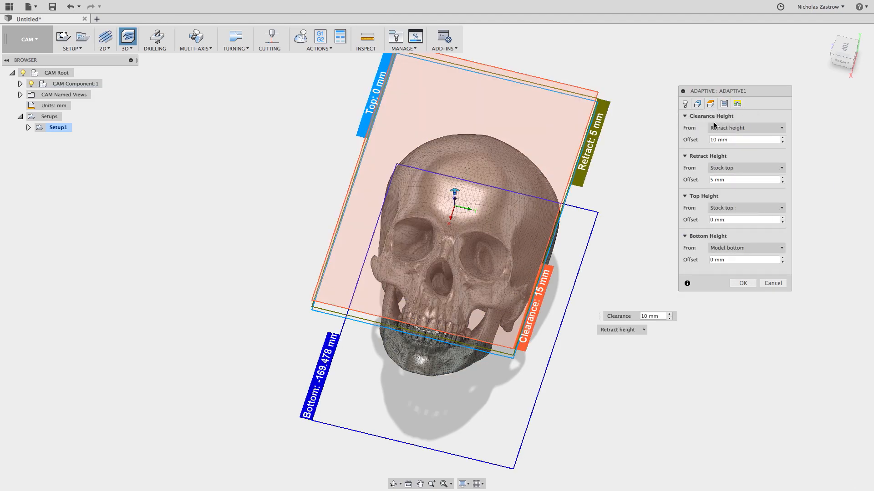
Set the toolpath's bottom height reference to the stock bottom.
{"action": "left_click", "coordinate": [745, 247]}
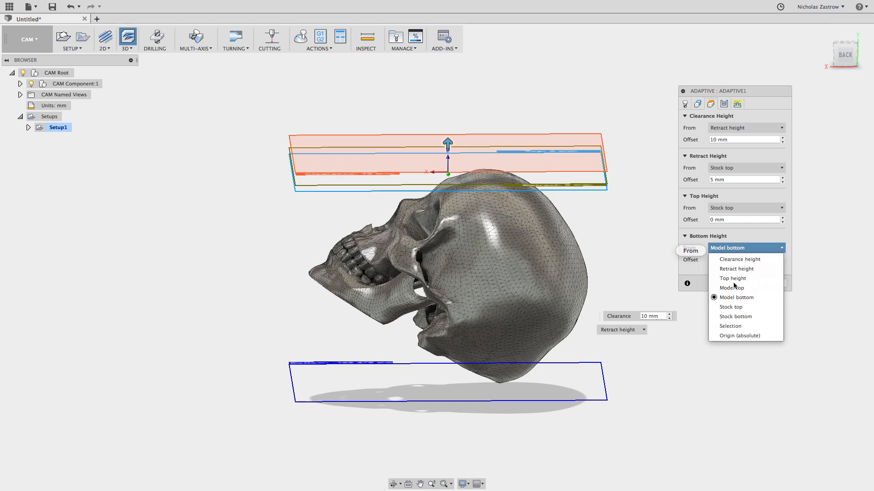
{"action": "left_click", "coordinate": [730, 307]}
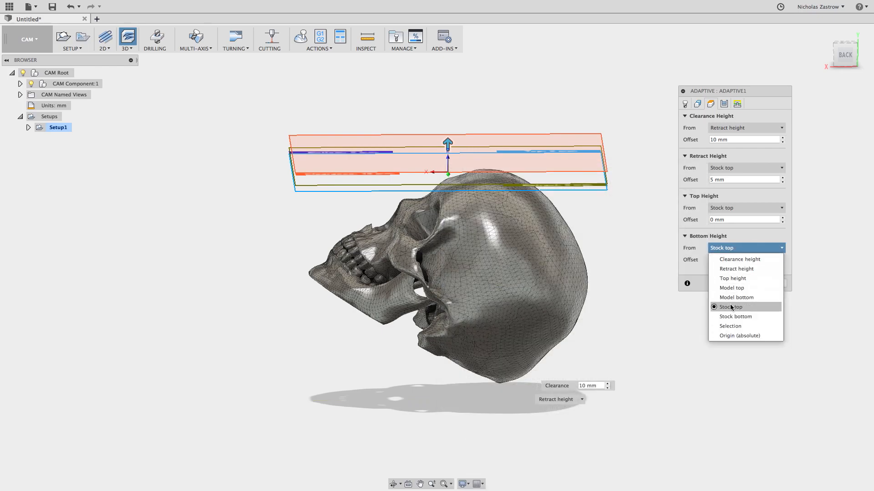
{"action": "left_click", "coordinate": [735, 316]}
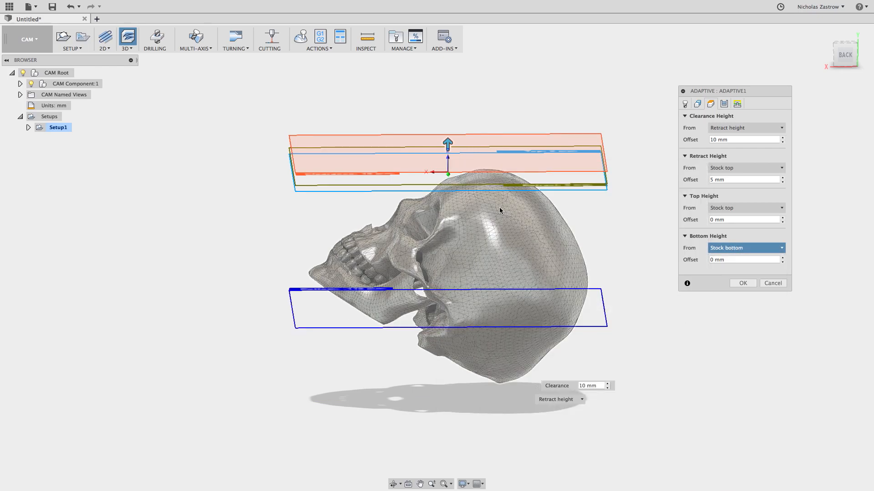
{"action": "left_click", "coordinate": [710, 104]}
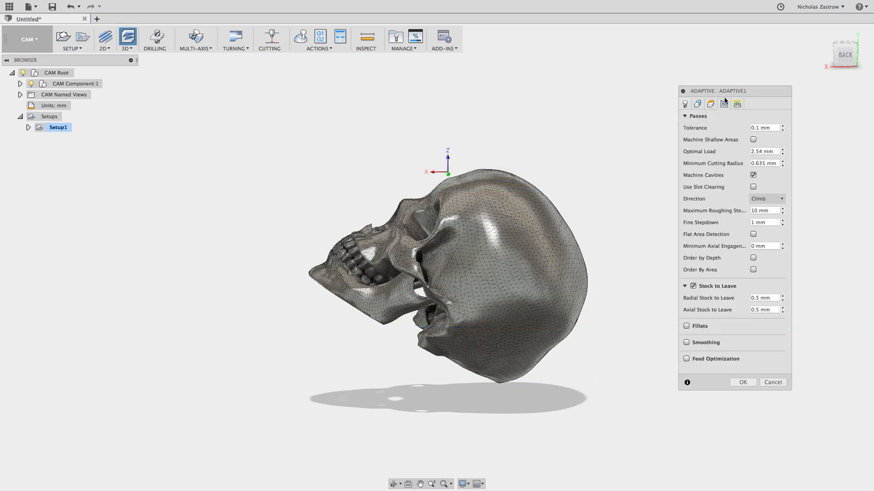
{"action": "mouse_move", "coordinate": [752, 148]}
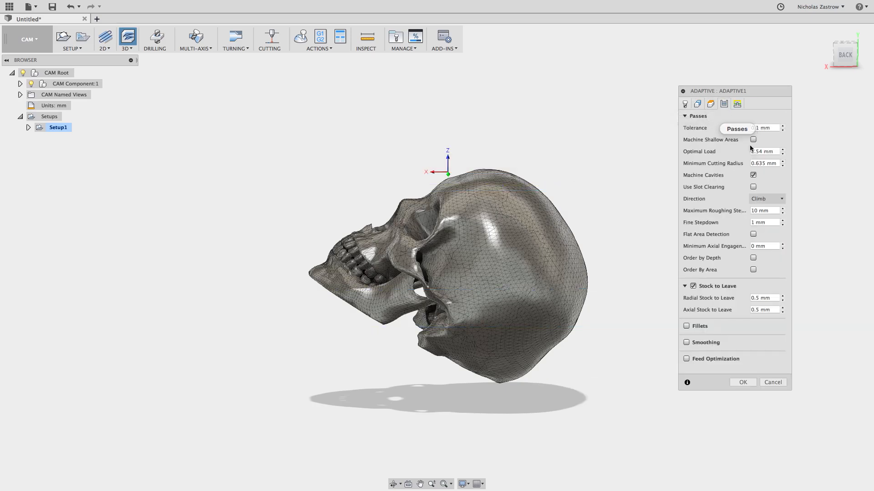
{"action": "mouse_move", "coordinate": [743, 214]}
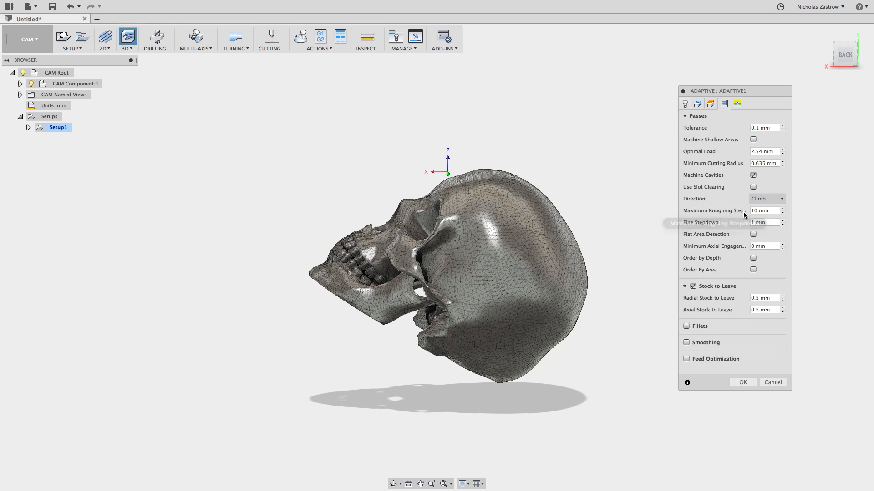
{"action": "mouse_move", "coordinate": [758, 222]}
{"action": "type", "text": "5"}
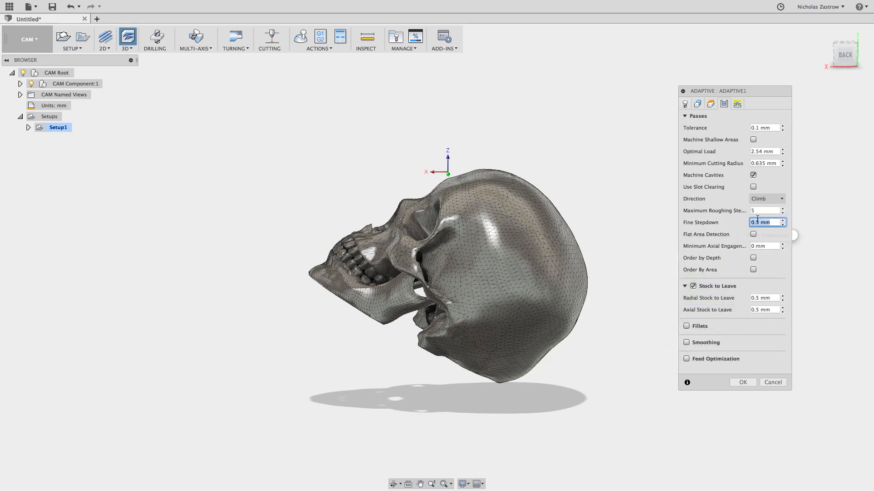
{"action": "mouse_move", "coordinate": [767, 222]}
{"action": "type", "text": "4"}
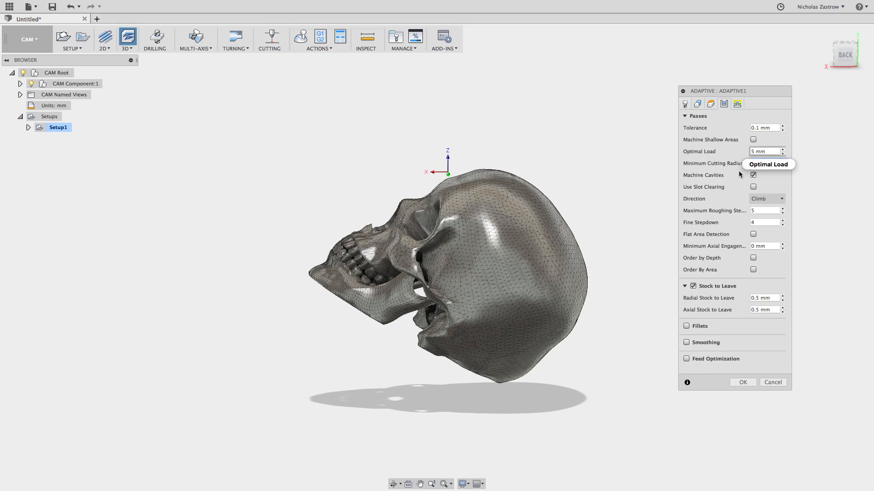
Turn off Stock to Leave in the adaptive passes settings.
{"action": "left_click", "coordinate": [764, 163]}
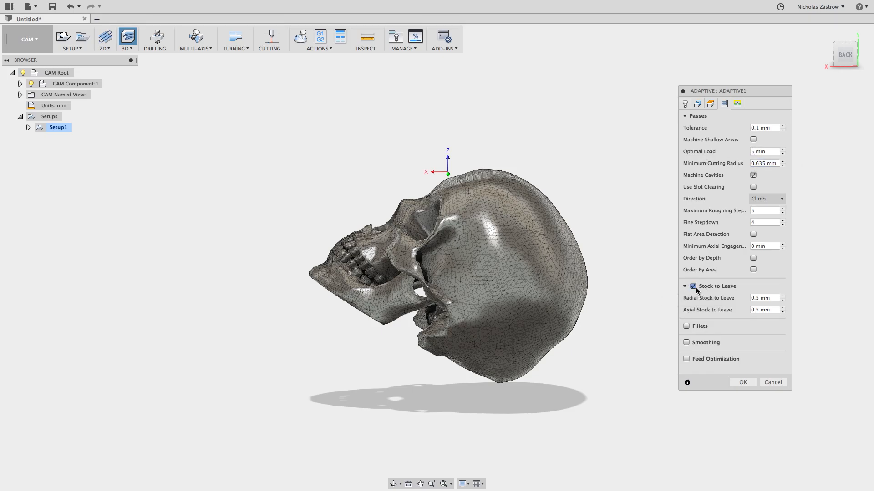
{"action": "left_click", "coordinate": [692, 286]}
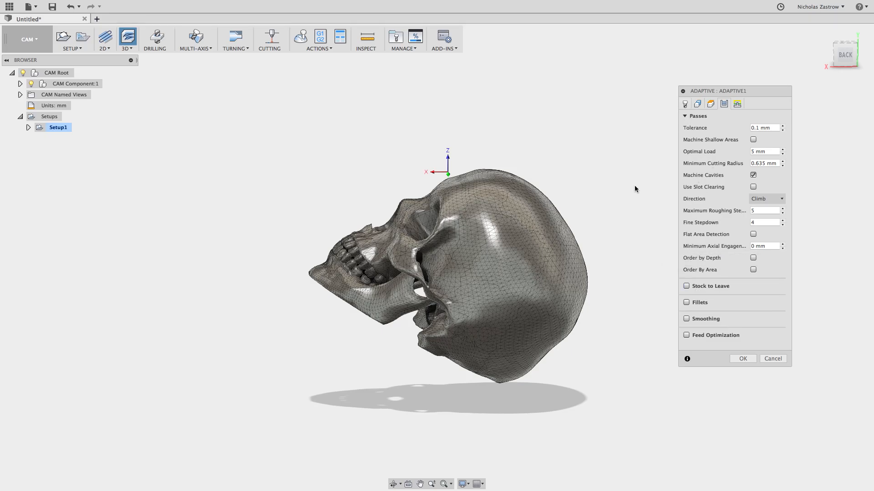
{"action": "left_click", "coordinate": [723, 104]}
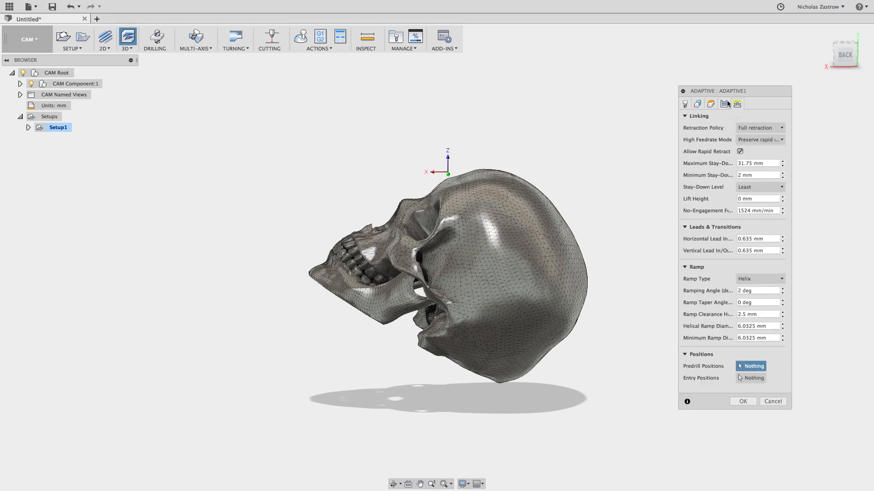
Generate the Adaptive1 toolpath and start simulating it.
{"action": "left_click", "coordinate": [742, 402]}
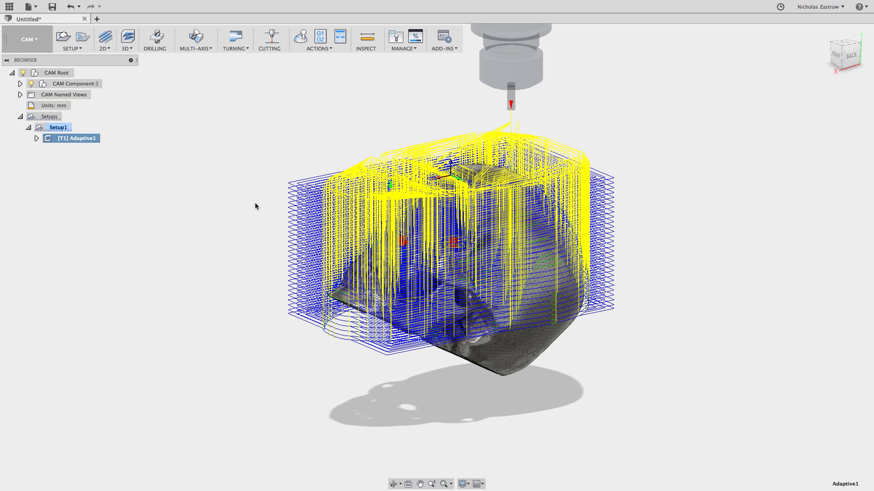
{"action": "mouse_move", "coordinate": [259, 264]}
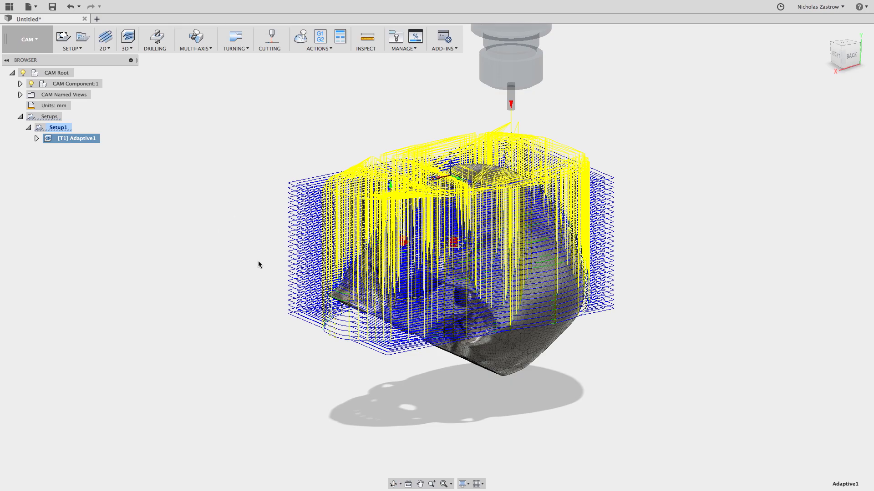
{"action": "mouse_move", "coordinate": [340, 37]}
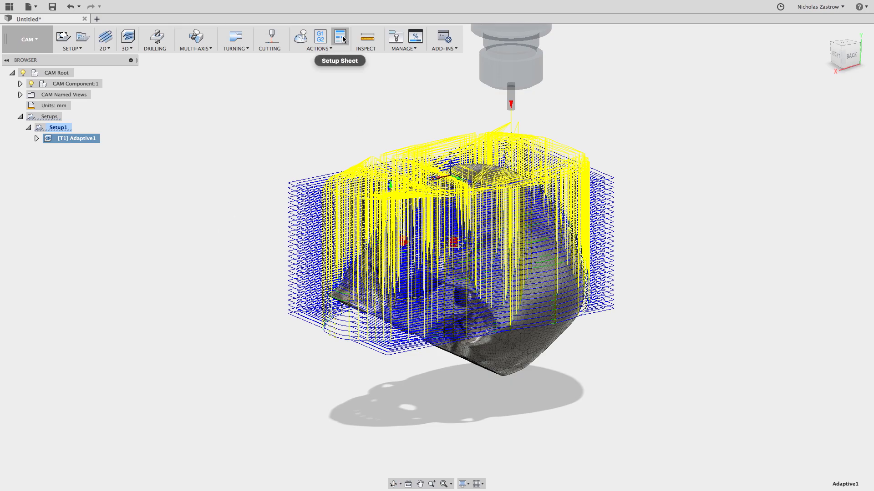
{"action": "left_click", "coordinate": [300, 37]}
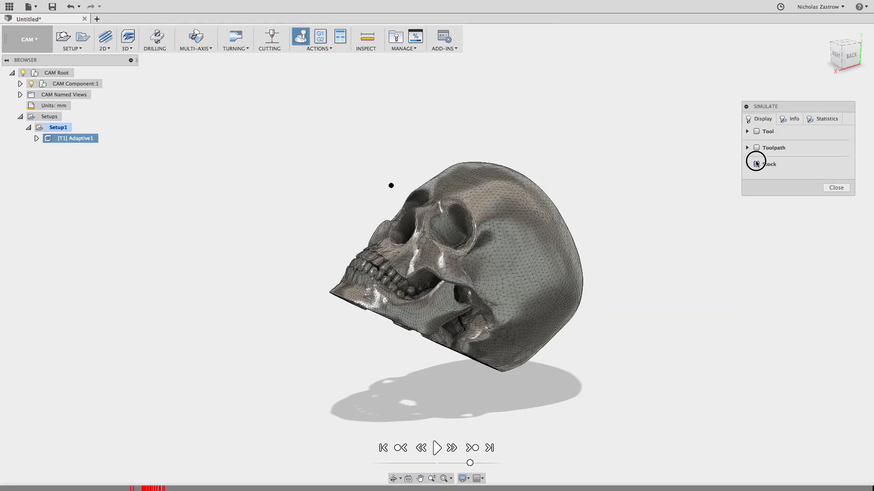
Show the stock and play the material removal until the skull is roughed into terraces.
{"action": "left_click", "coordinate": [756, 164]}
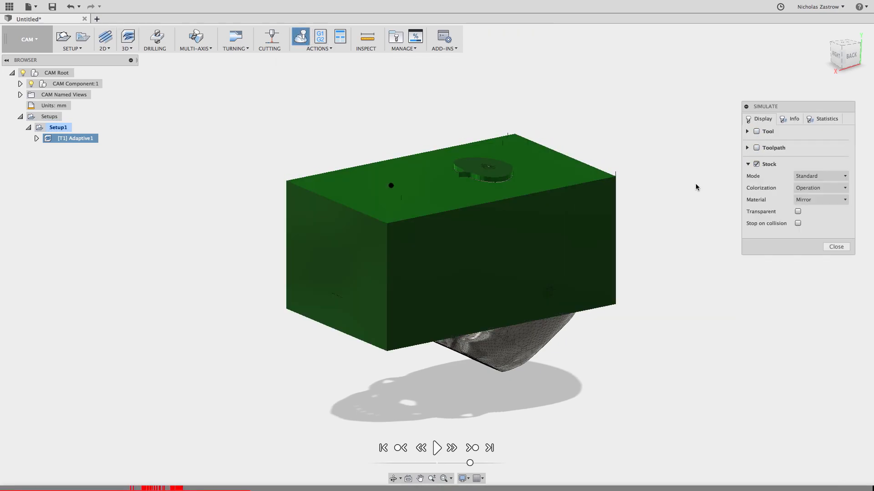
{"action": "left_click", "coordinate": [437, 448]}
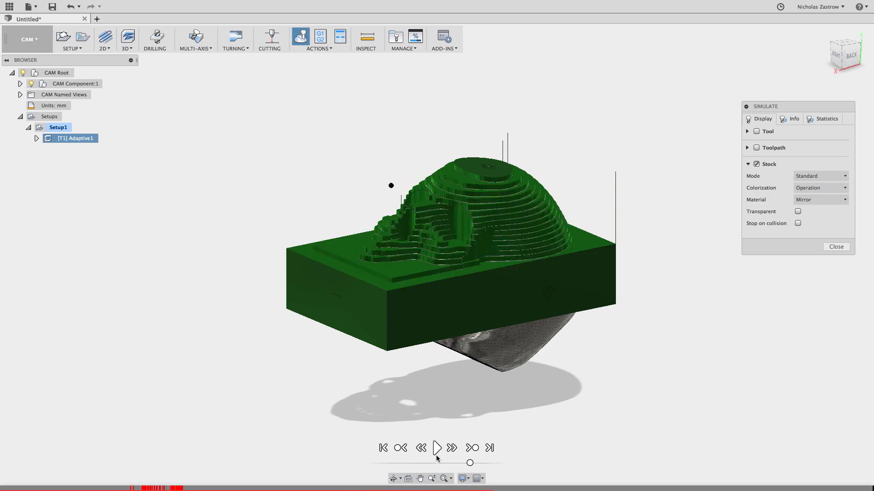
{"action": "left_click", "coordinate": [436, 448]}
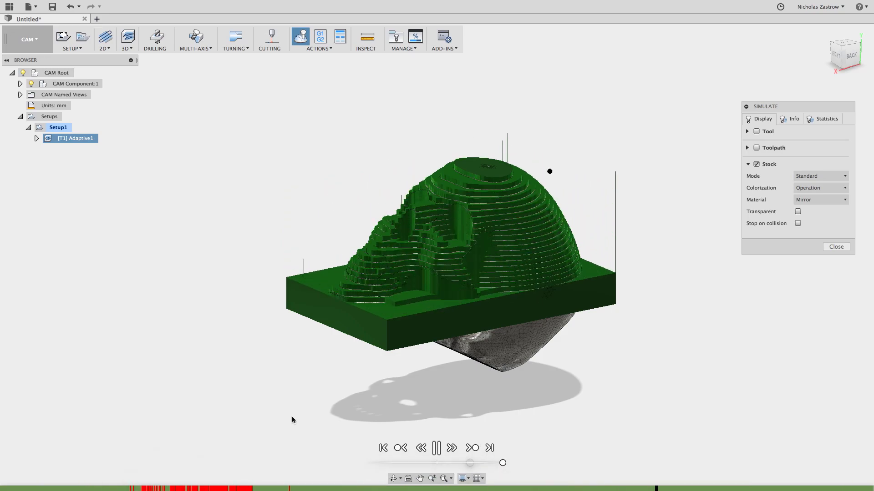
{"action": "left_click", "coordinate": [437, 448]}
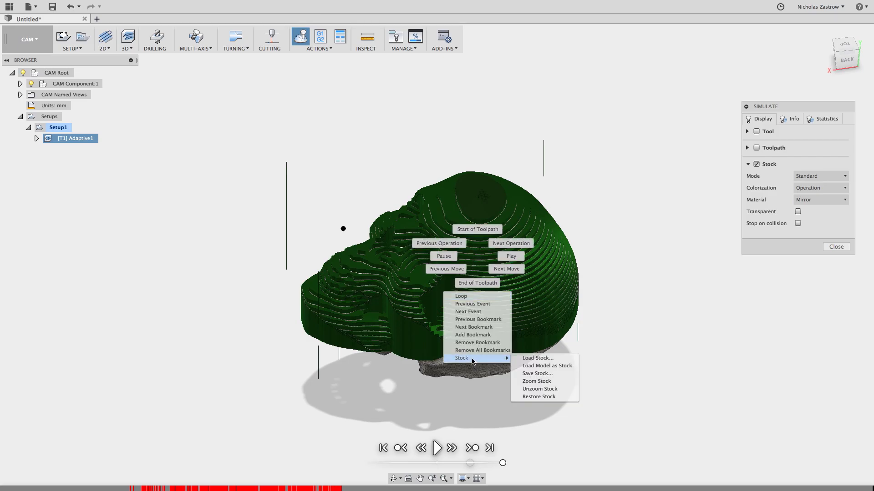
{"action": "mouse_move", "coordinate": [537, 373]}
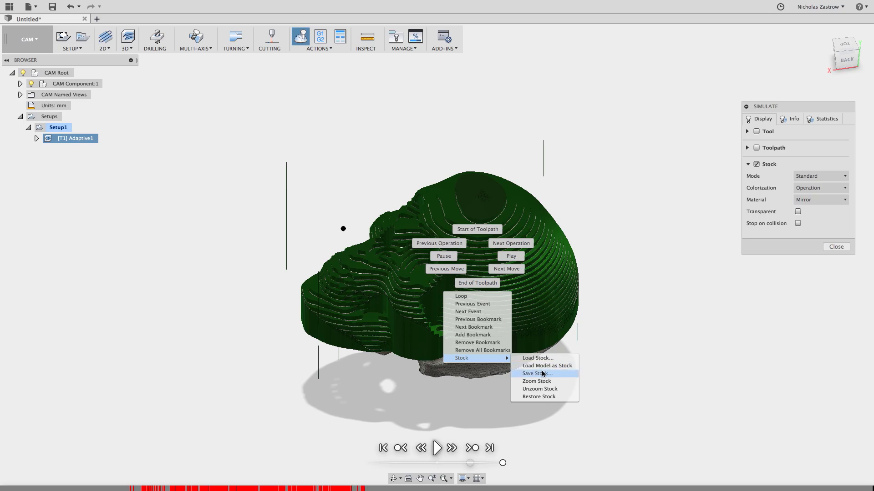
Save the simulated terraced stock as a stock.stl file.
{"action": "left_click", "coordinate": [536, 373]}
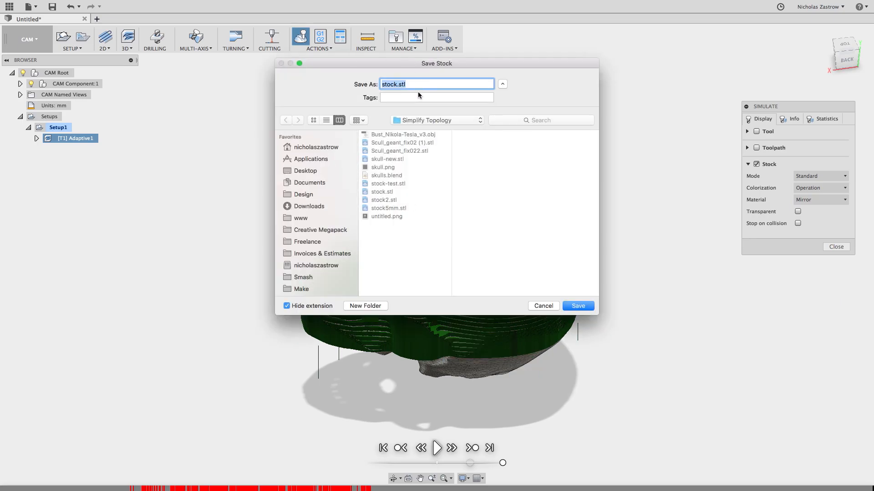
{"action": "left_click", "coordinate": [577, 305]}
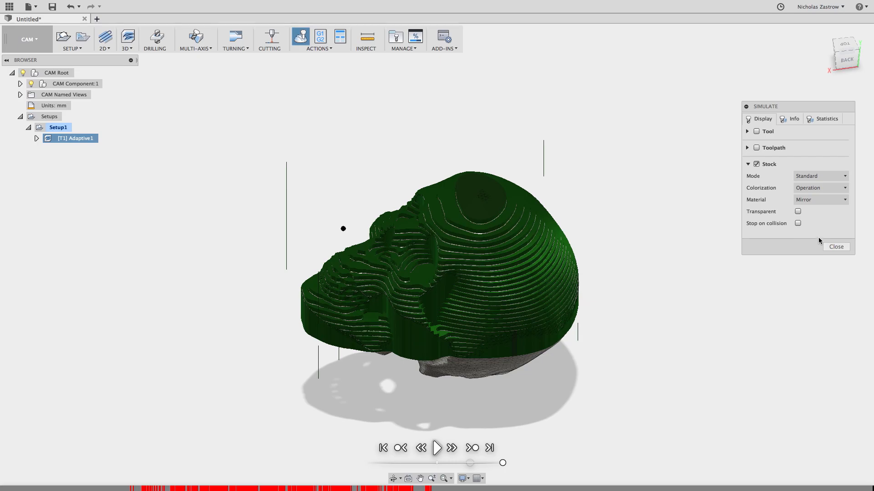
{"action": "mouse_move", "coordinate": [506, 235]}
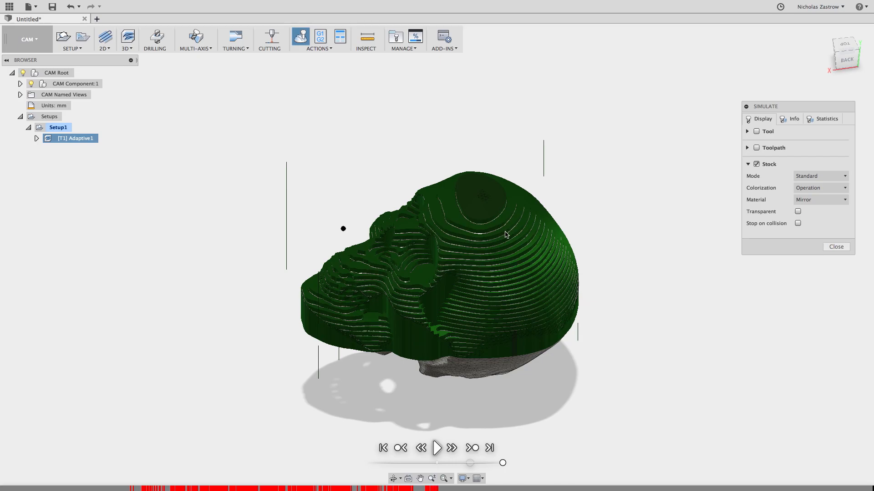
Back in Model, hide MeshBody1 and insert the saved stock STL as MeshBody2.
{"action": "left_click", "coordinate": [436, 448]}
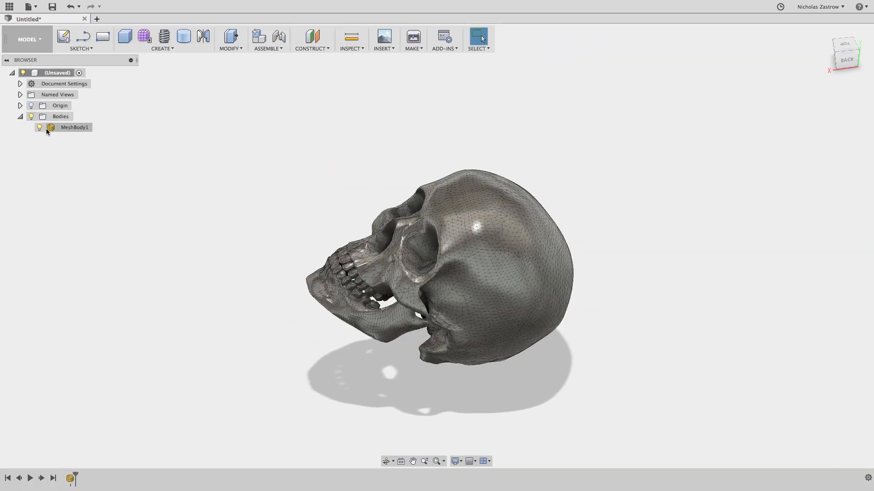
{"action": "left_click", "coordinate": [39, 128]}
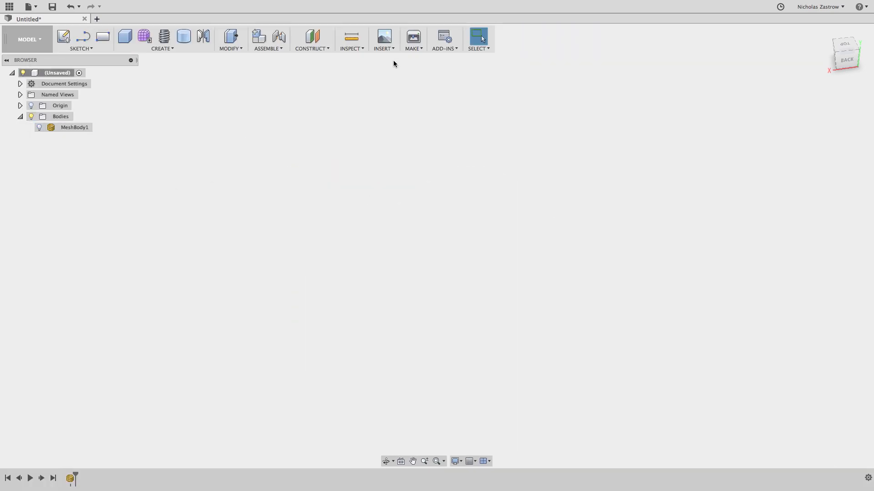
{"action": "left_click", "coordinate": [383, 39]}
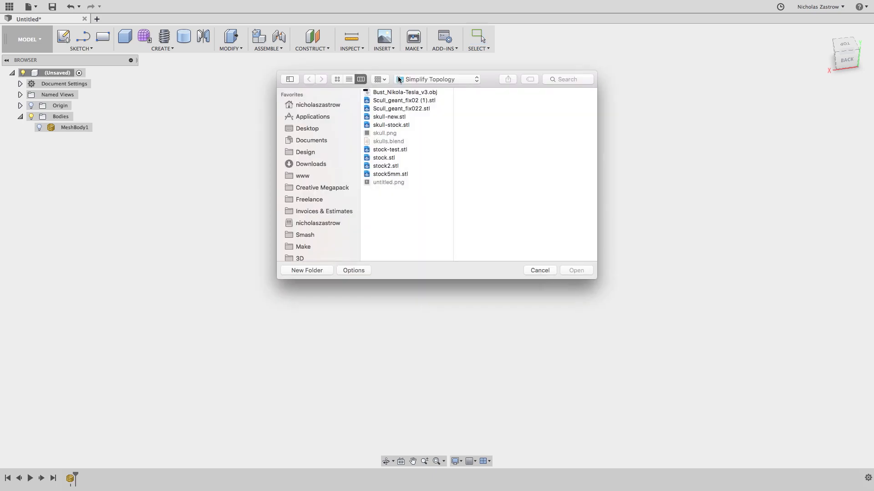
{"action": "left_click", "coordinate": [389, 116]}
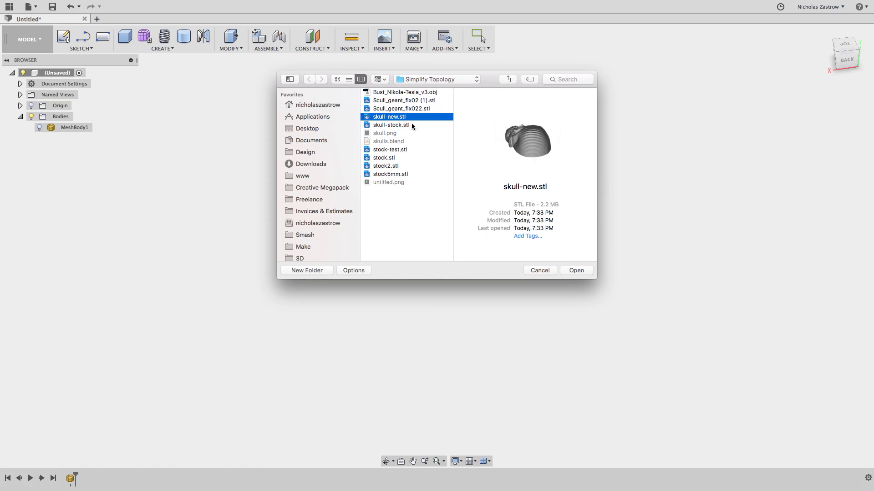
{"action": "left_click", "coordinate": [575, 270]}
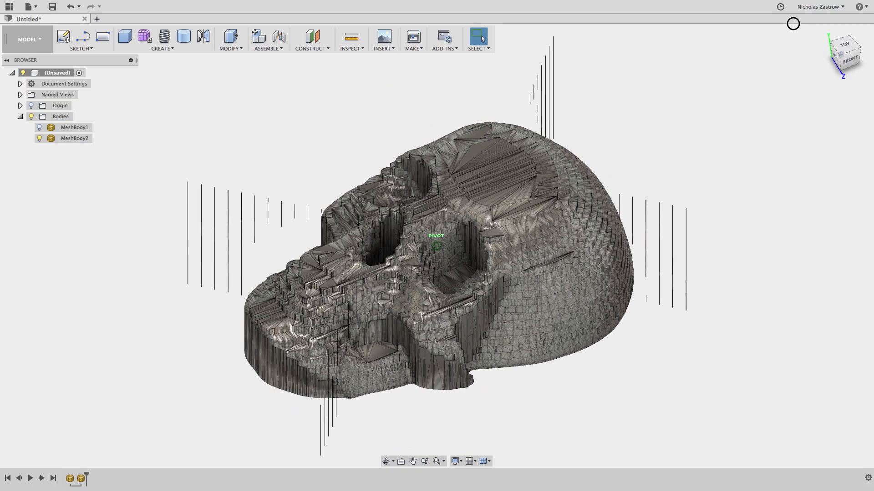
Export MeshBody2, the terraced mesh, via Save As STL.
{"action": "right_click", "coordinate": [74, 138]}
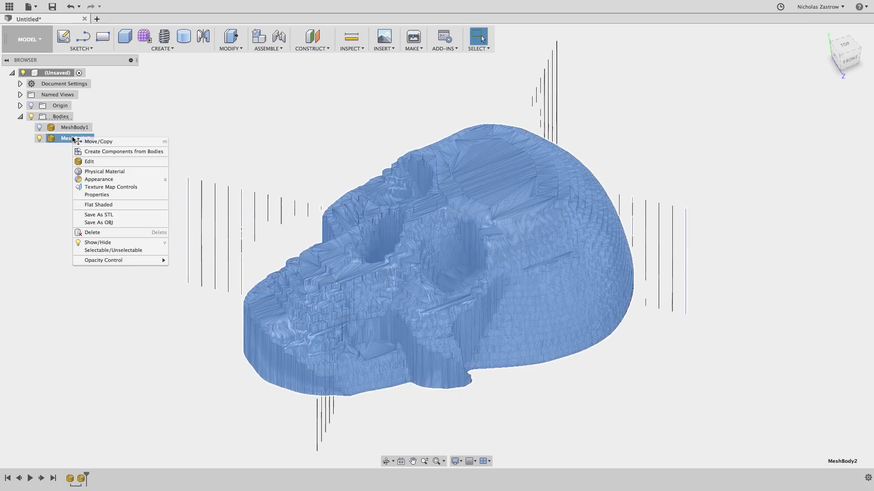
{"action": "left_click", "coordinate": [99, 204]}
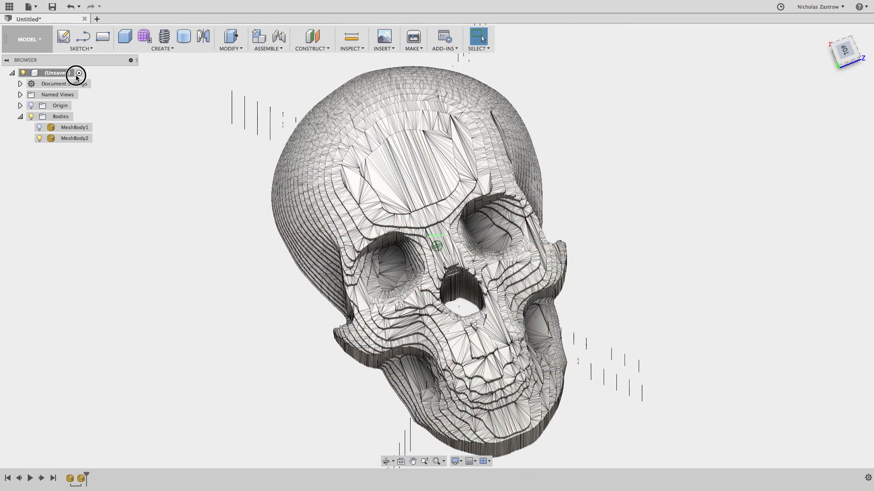
{"action": "left_click", "coordinate": [73, 139]}
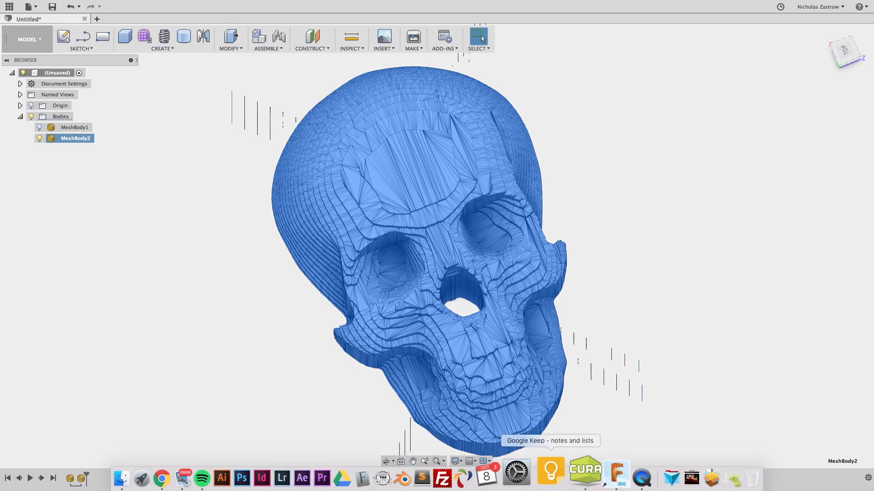
Load the terraced skull STL into Cura, check its scale, and start rotating it.
{"action": "left_click", "coordinate": [584, 478]}
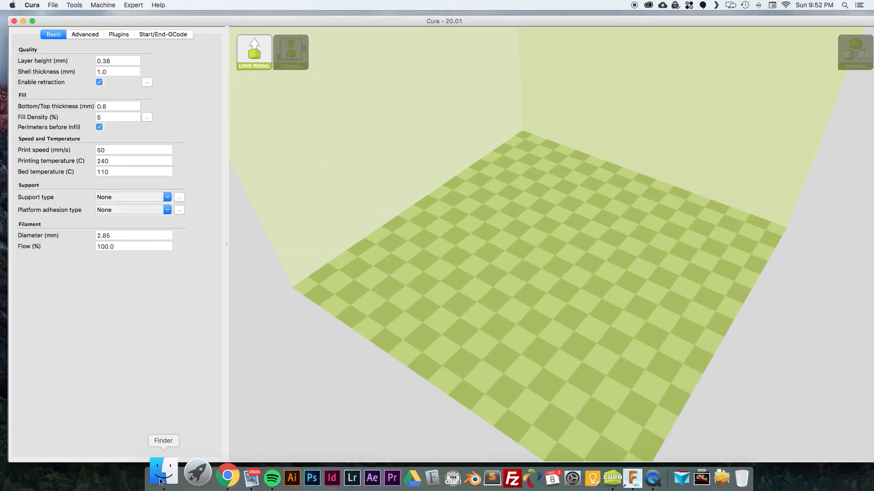
{"action": "left_click", "coordinate": [162, 475]}
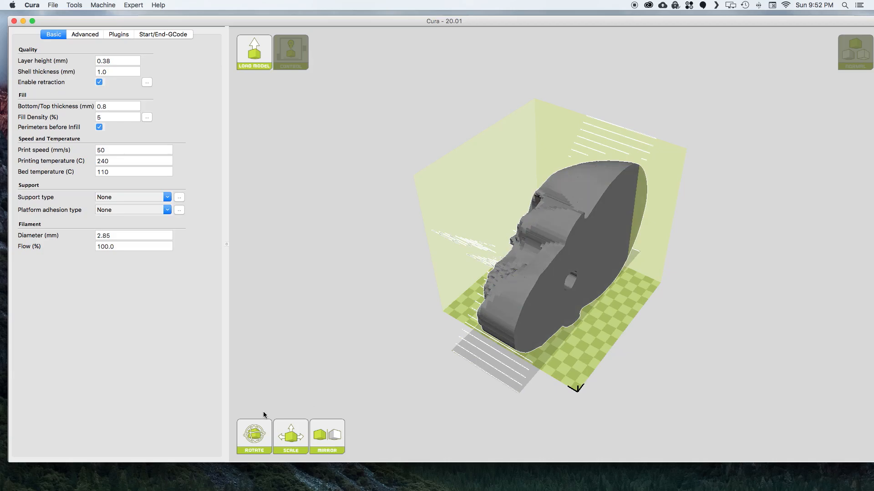
{"action": "mouse_move", "coordinate": [272, 463]}
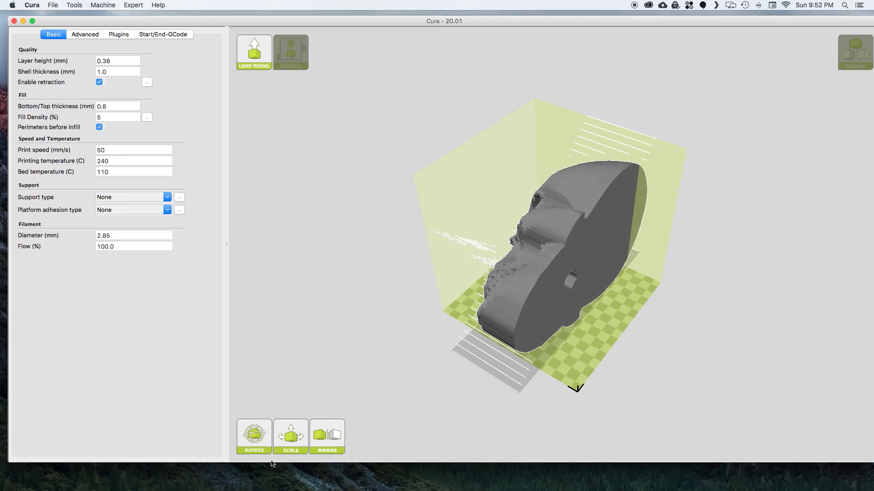
{"action": "left_click", "coordinate": [289, 436]}
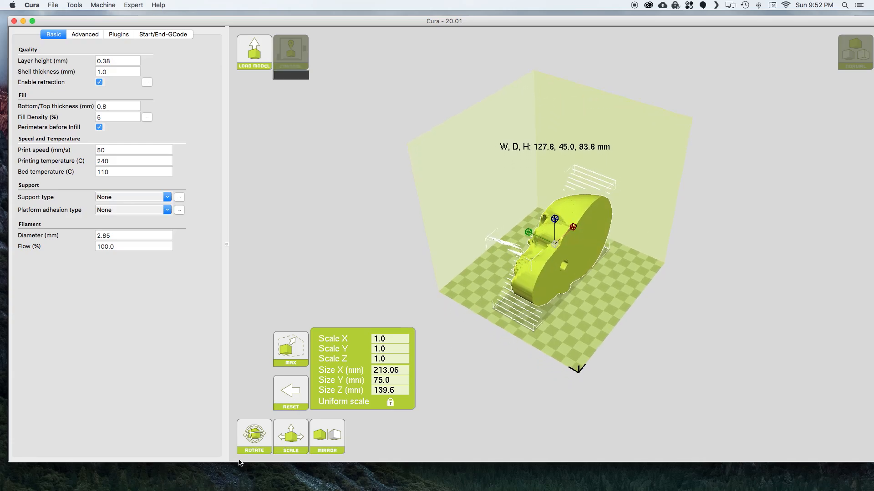
{"action": "left_click", "coordinate": [254, 436]}
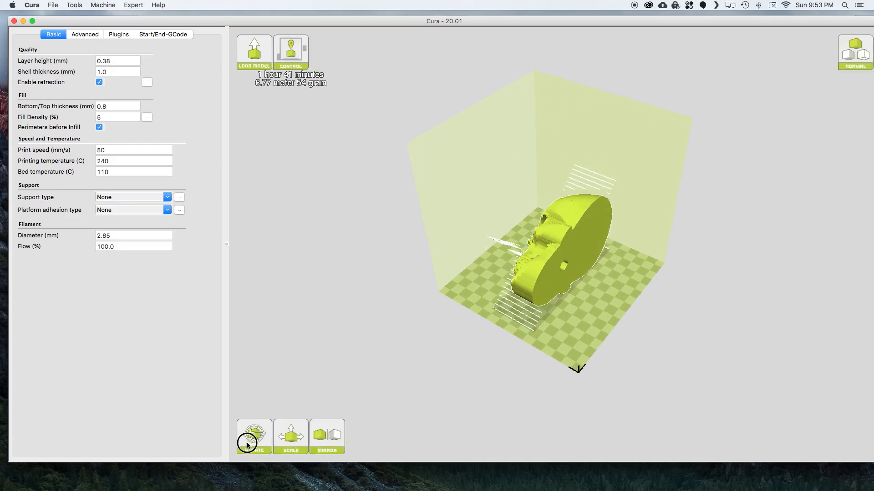
{"action": "left_click", "coordinate": [253, 436]}
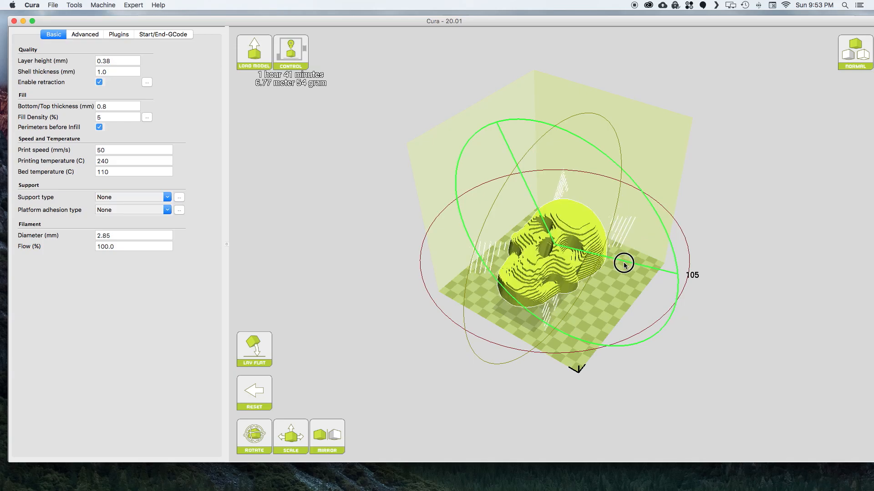